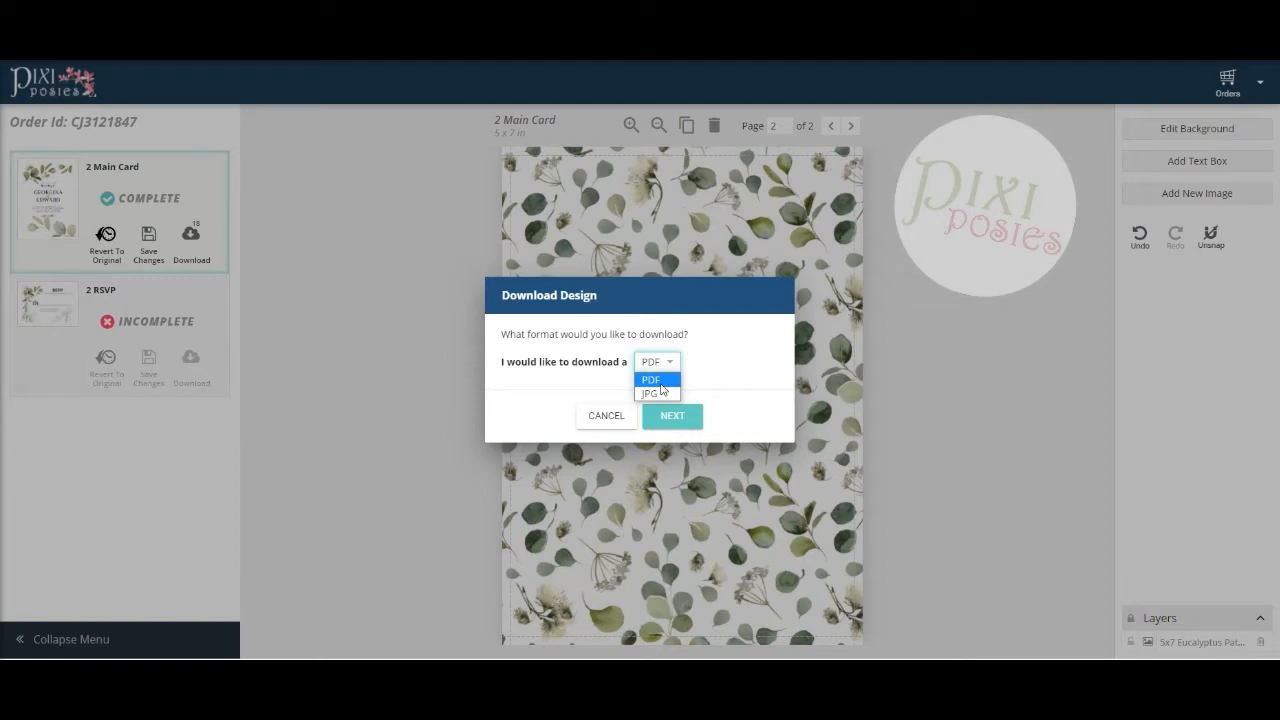
Choose PDF as the download format for the Main Card design.
click(652, 380)
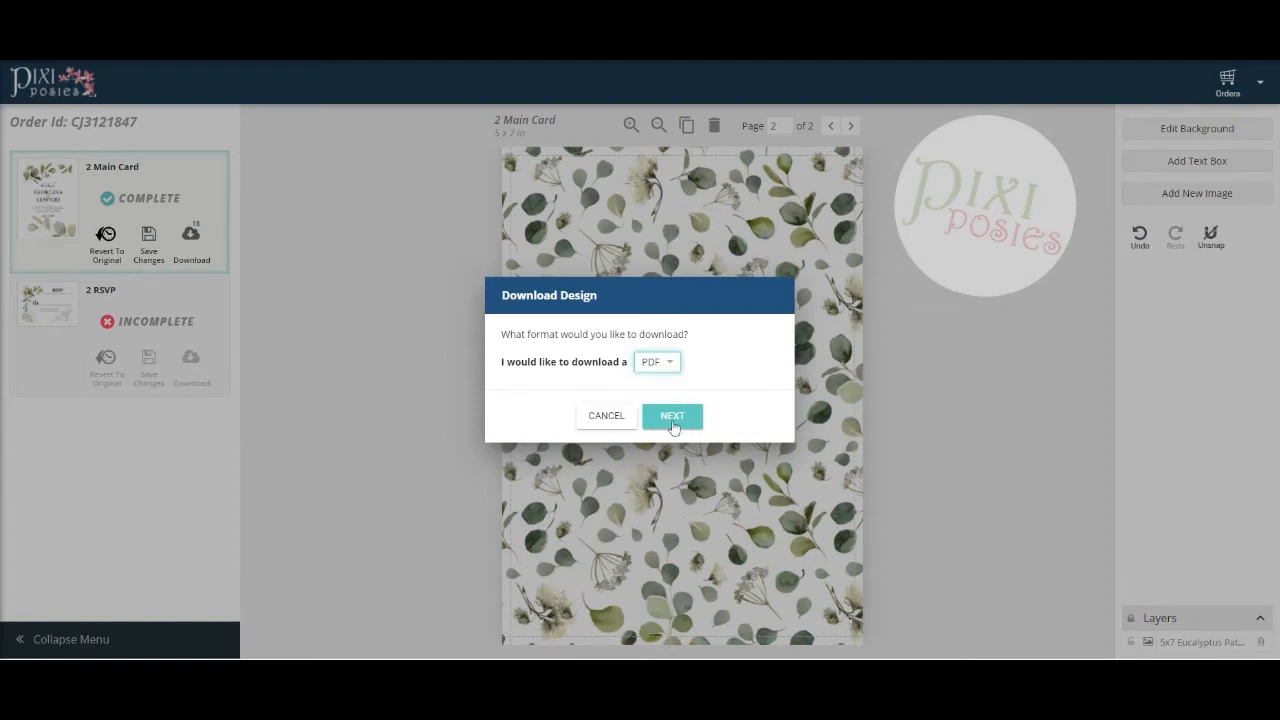
Enable Show Bleed and Show Trim Marks for the PDF download.
click(672, 414)
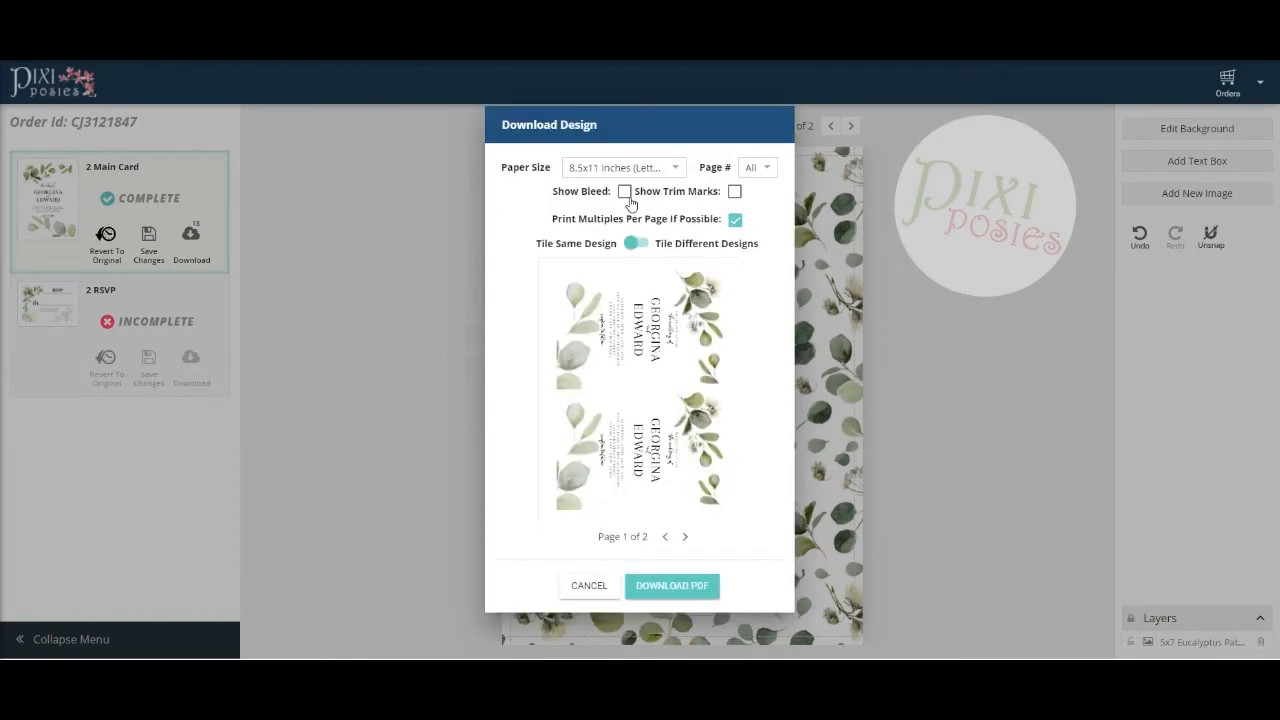
click(624, 192)
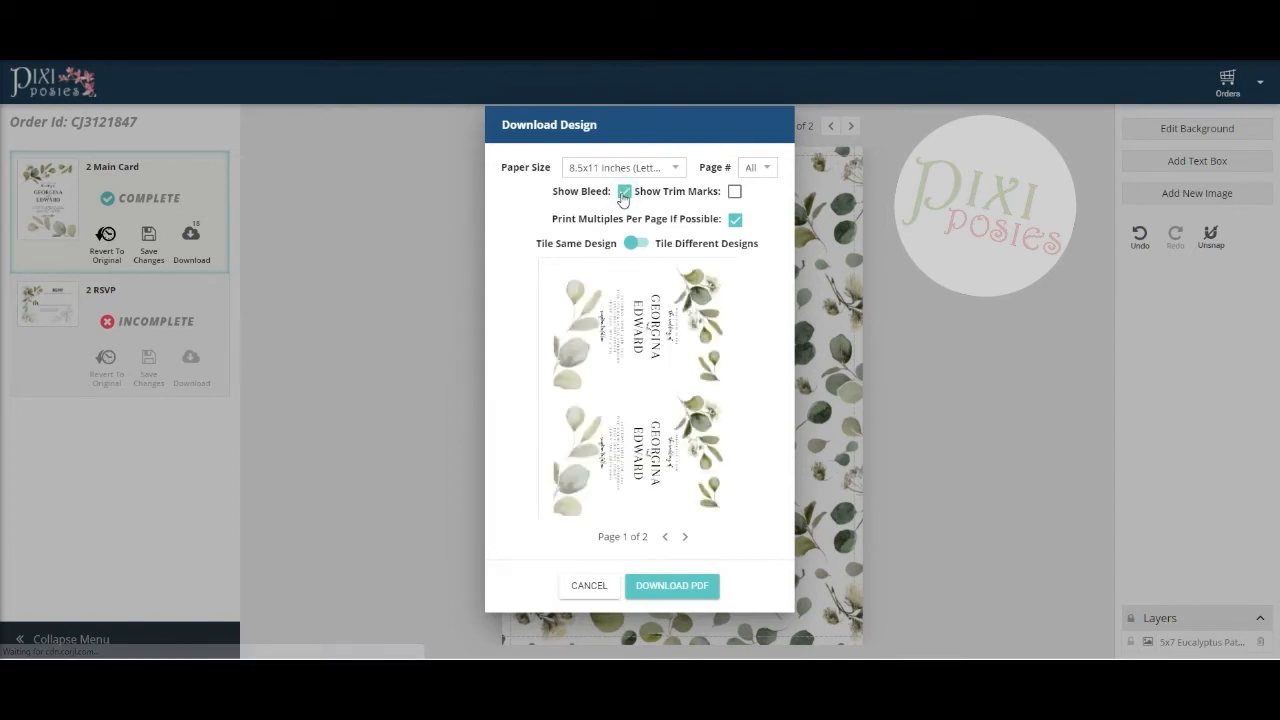
click(736, 192)
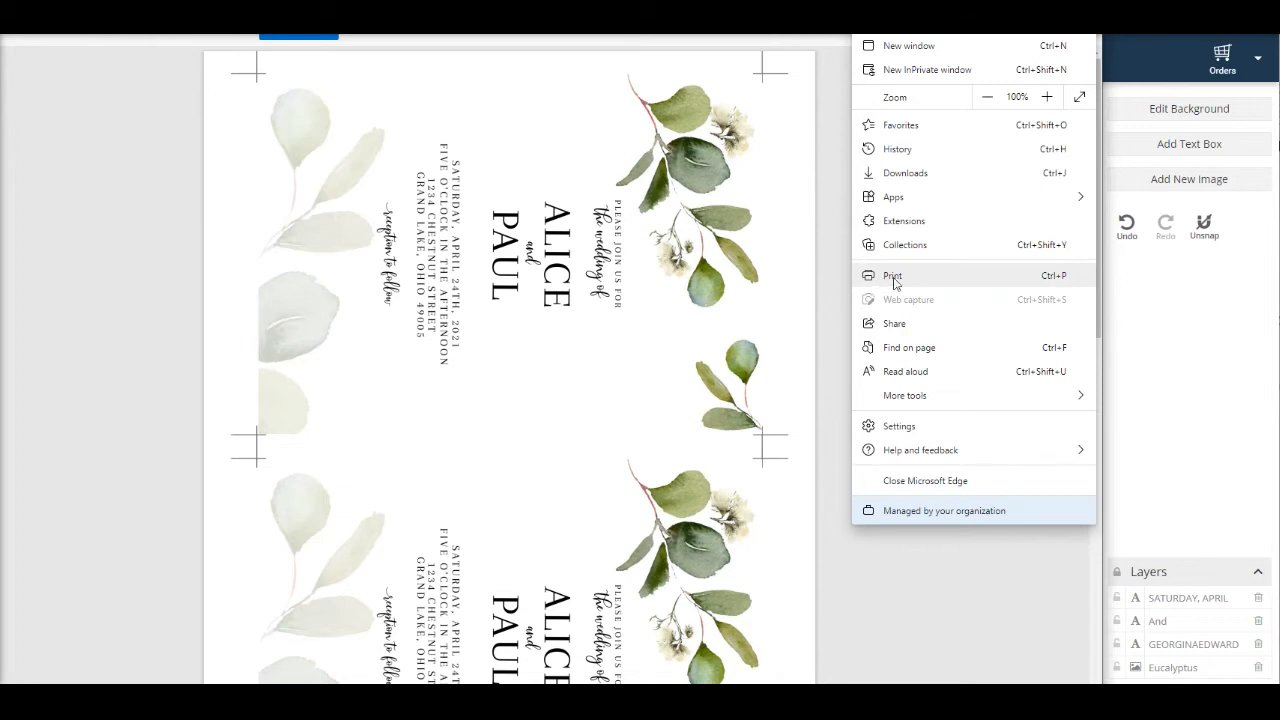
Start printing the downloaded Main Card PDF from Edge's menu.
click(892, 276)
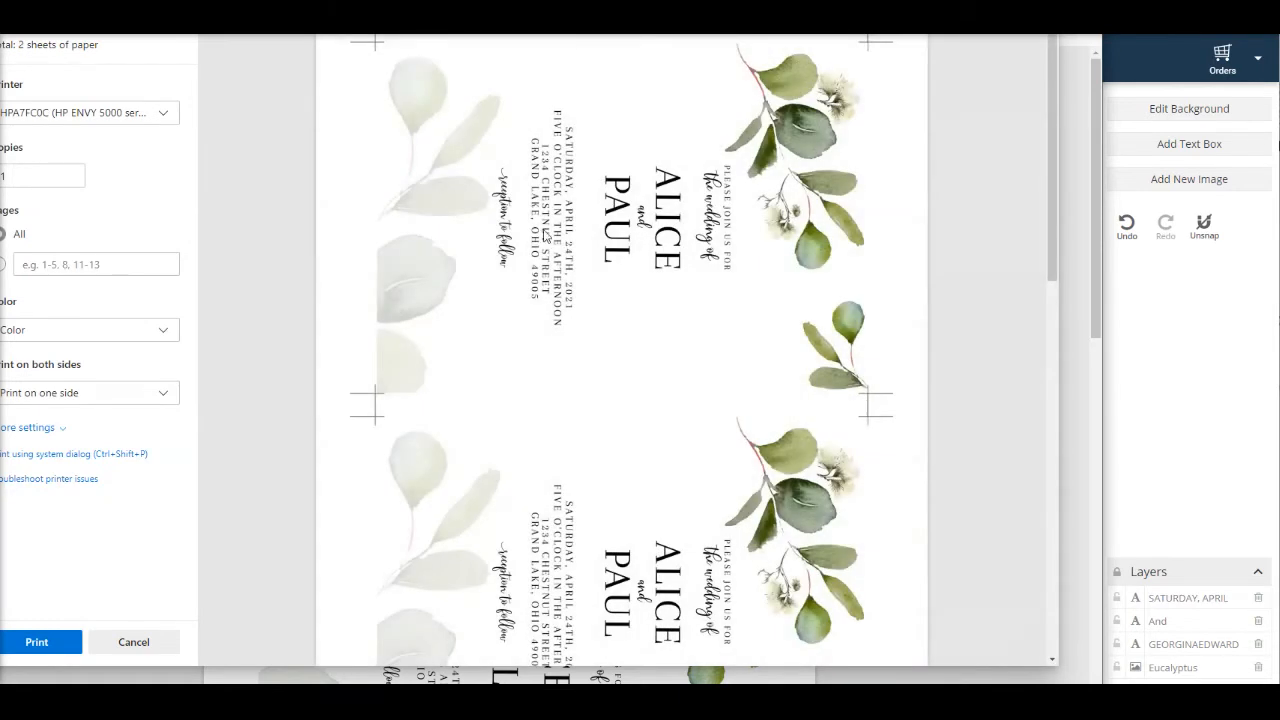
mouse_move(88, 444)
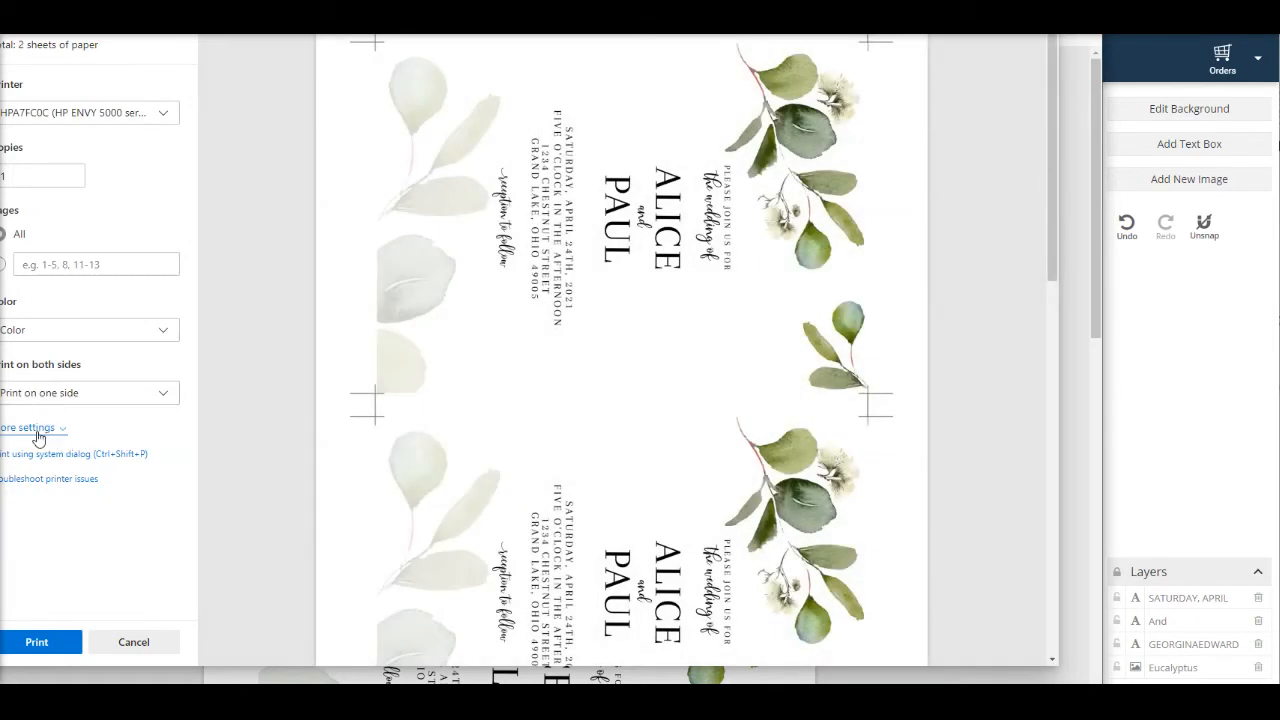
Expand More settings in the print dialog to reveal the Scale value of 97.
click(30, 428)
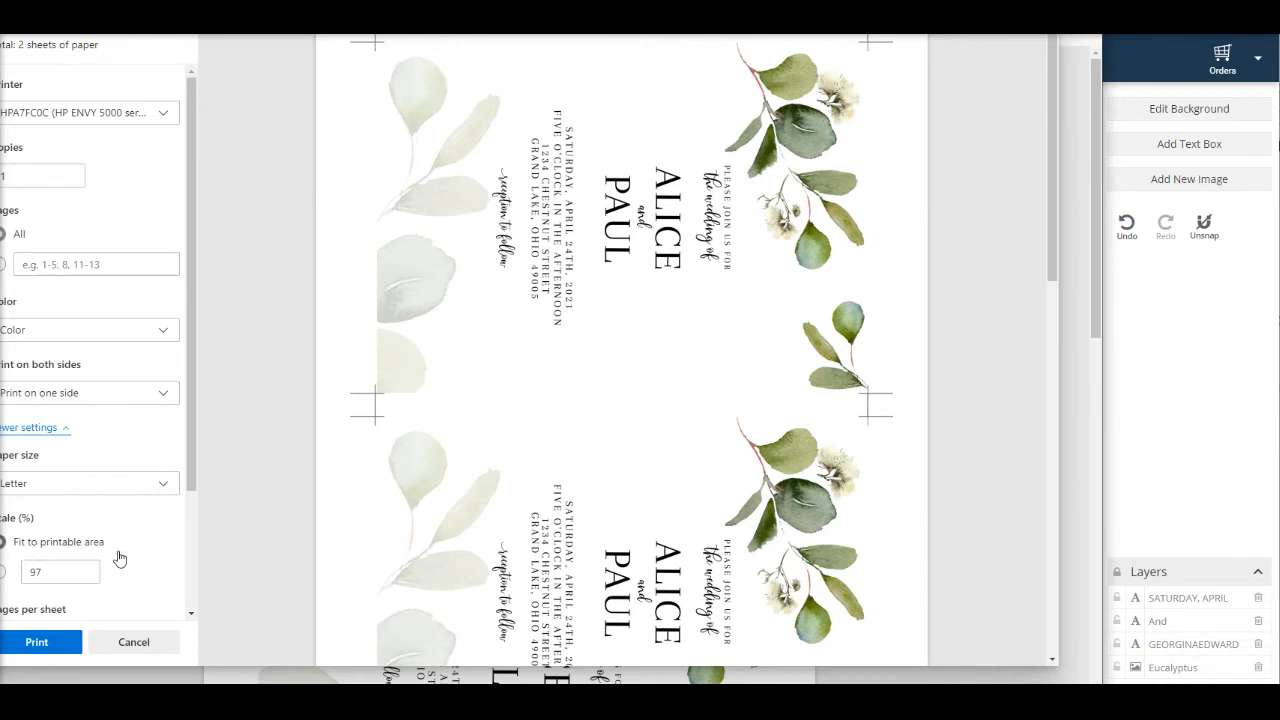
scroll(down, 3)
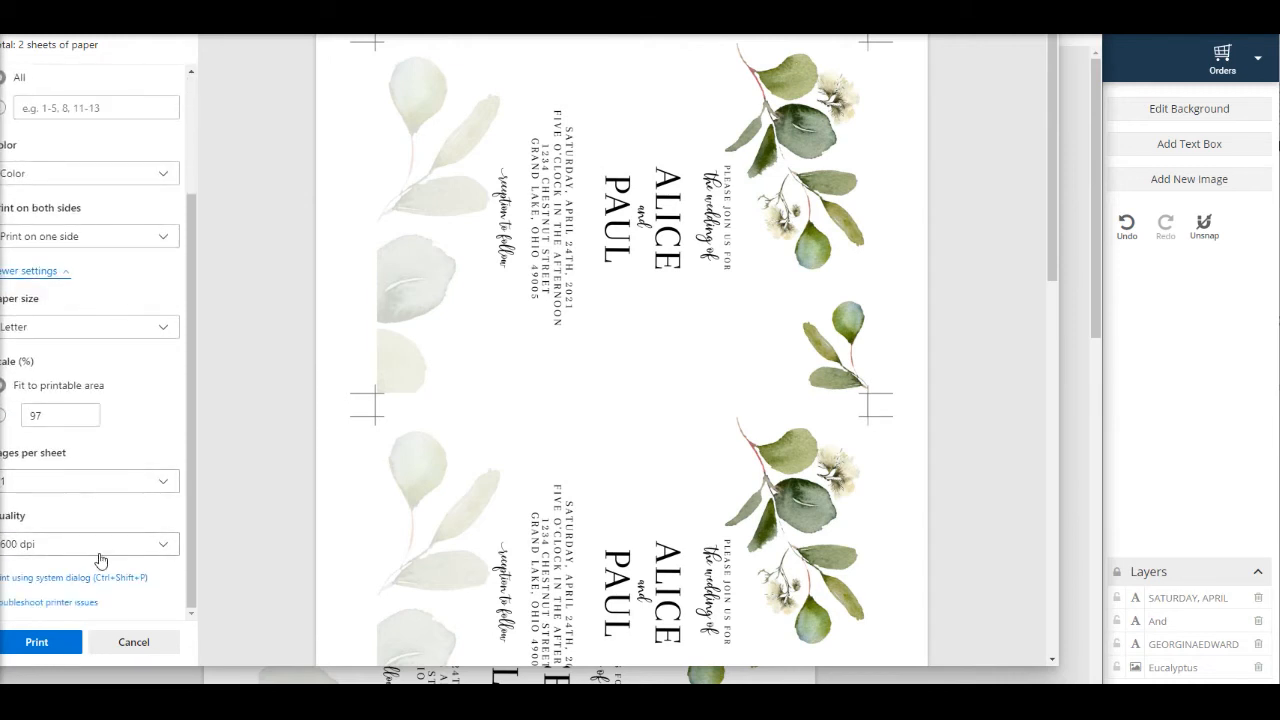